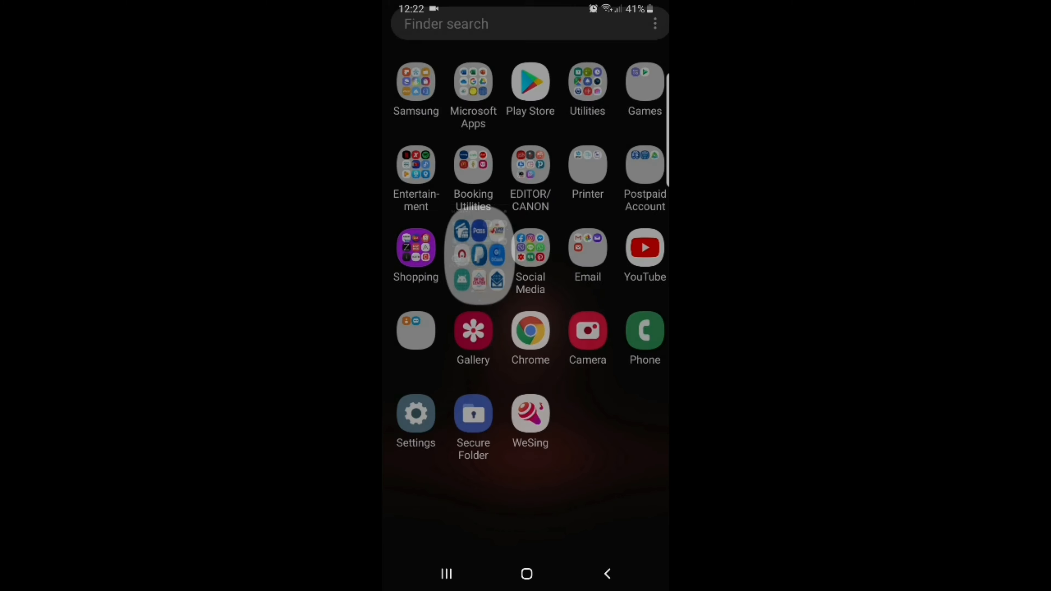
Step: Launch ShopBack and start withdrawing the ₱311.22 available cashback
click(416, 248)
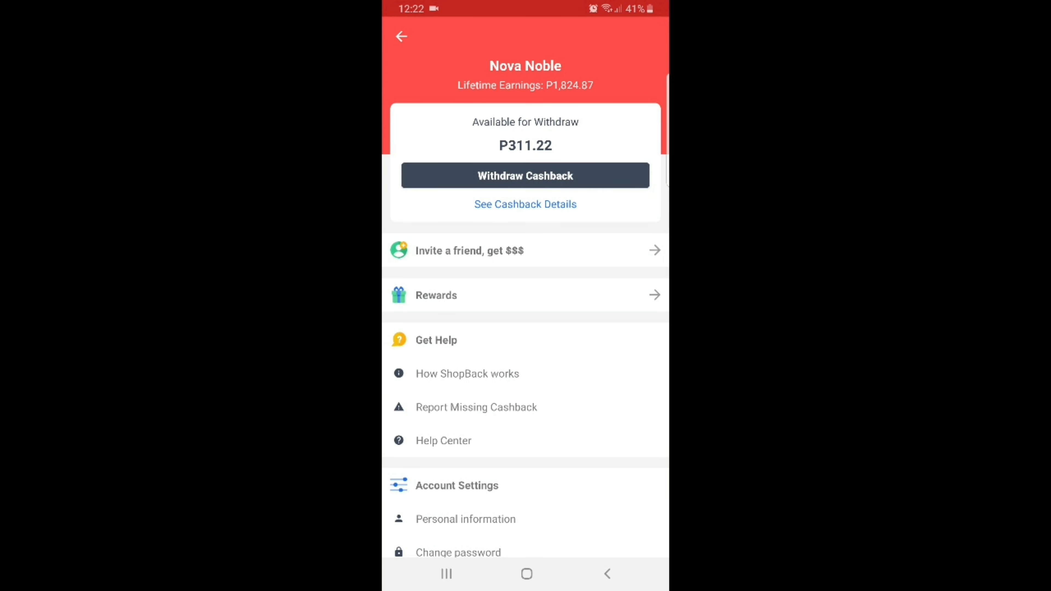
click(525, 176)
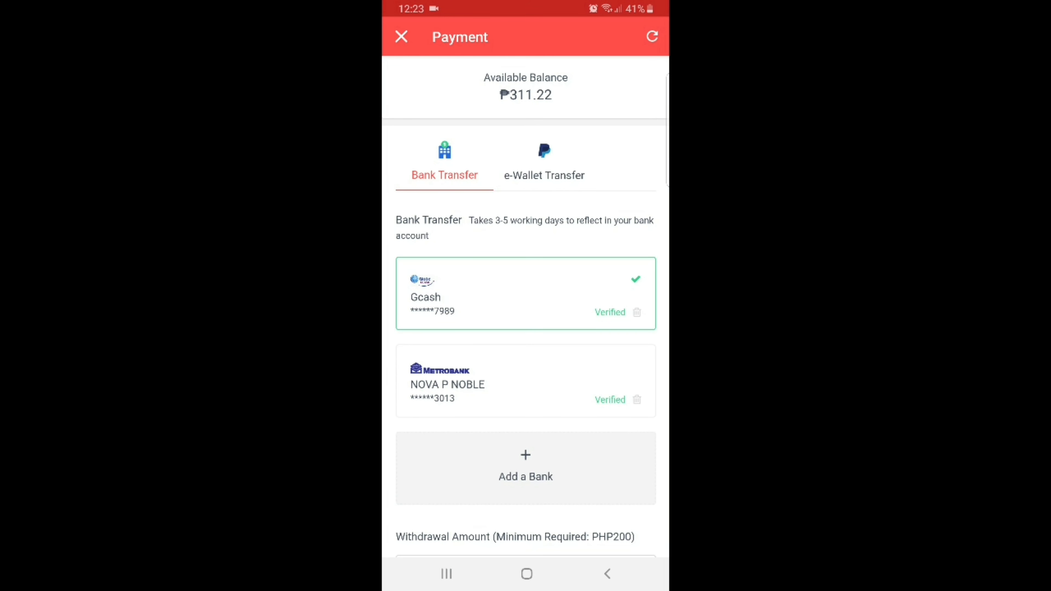
click(526, 468)
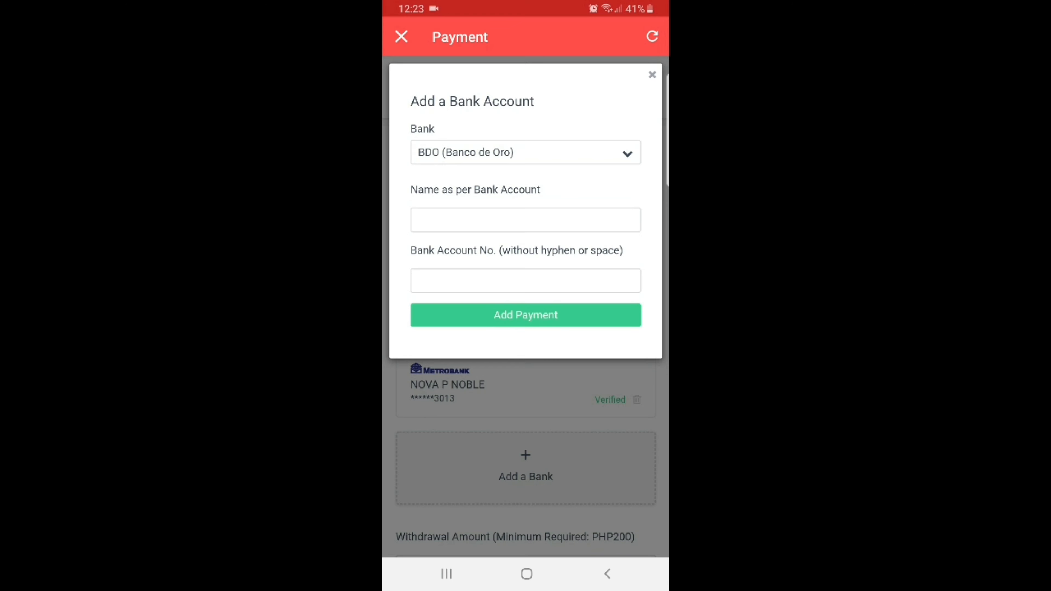
click(525, 153)
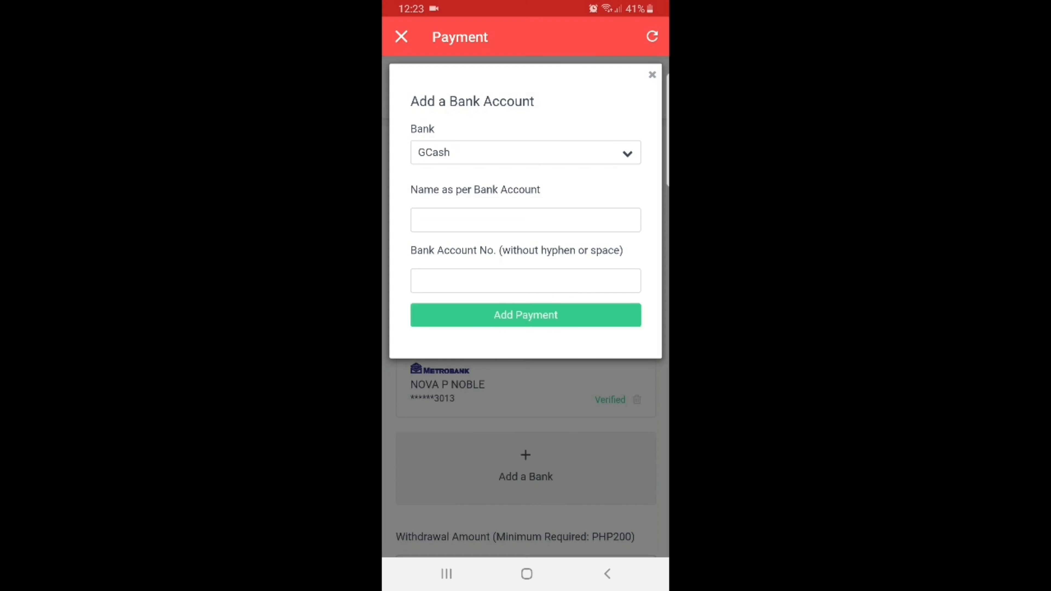
click(525, 220)
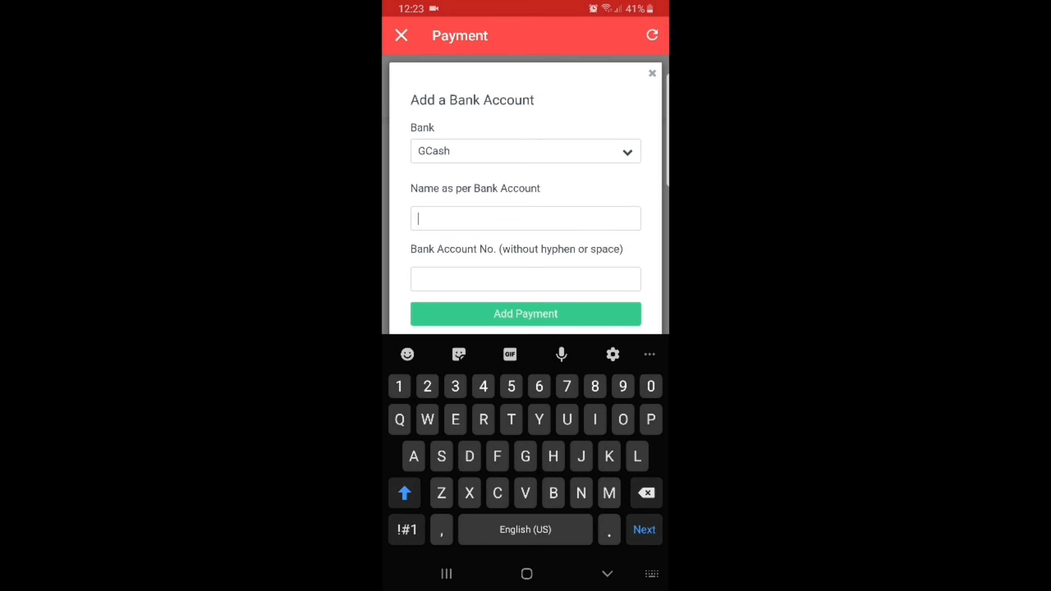
text(Gcash)
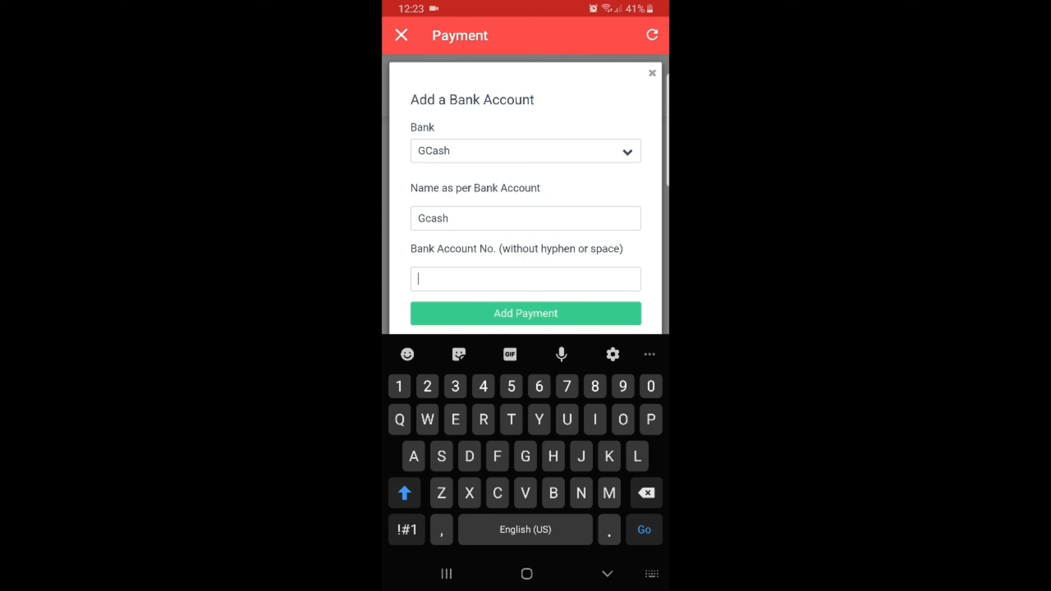
text(0)
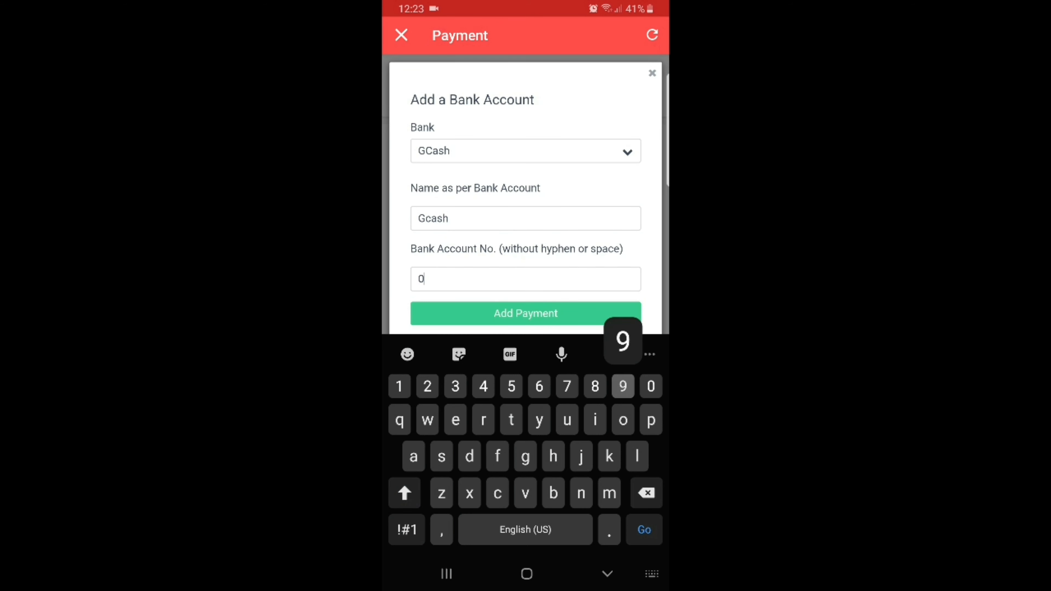
text(917107)
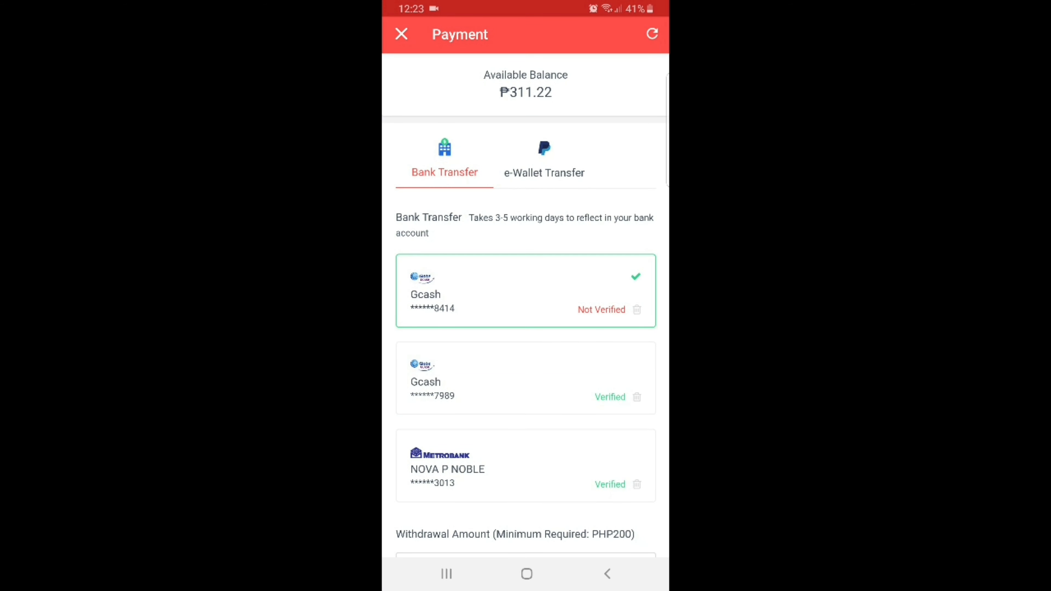
Step: Request a ₱300 withdrawal to the new GCash account, awaiting the OTP
scroll(down, 3)
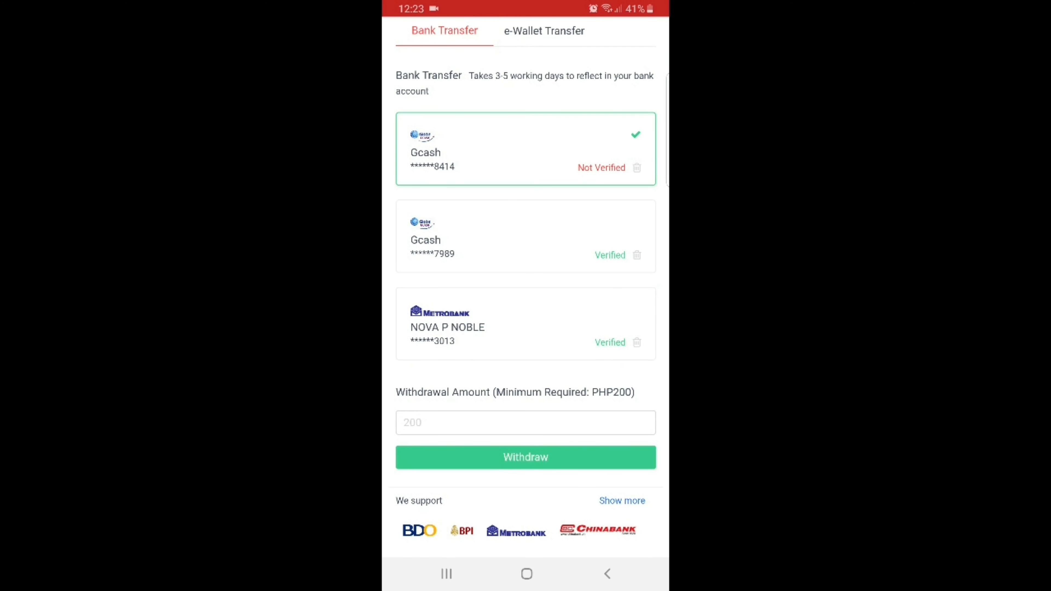
click(525, 422)
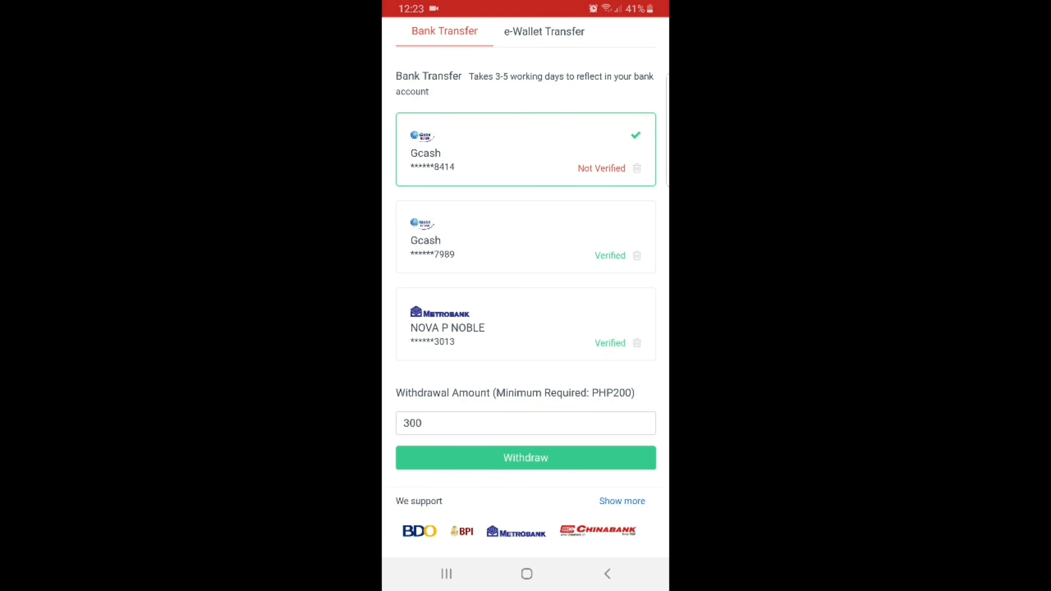
click(526, 458)
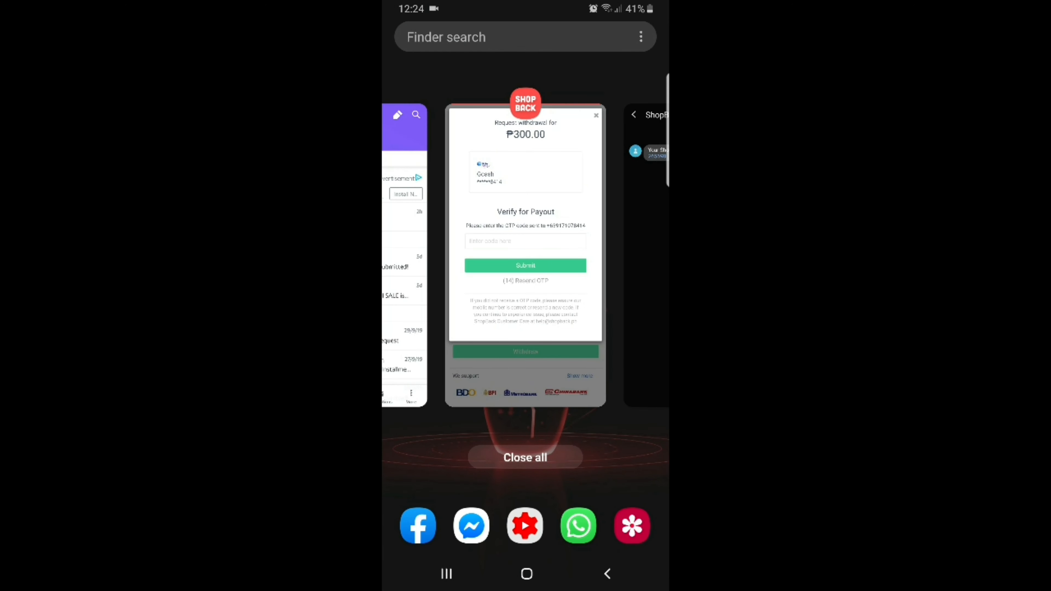
Step: Submit the OTP, then open the cashout verification email after the unverified error
click(525, 254)
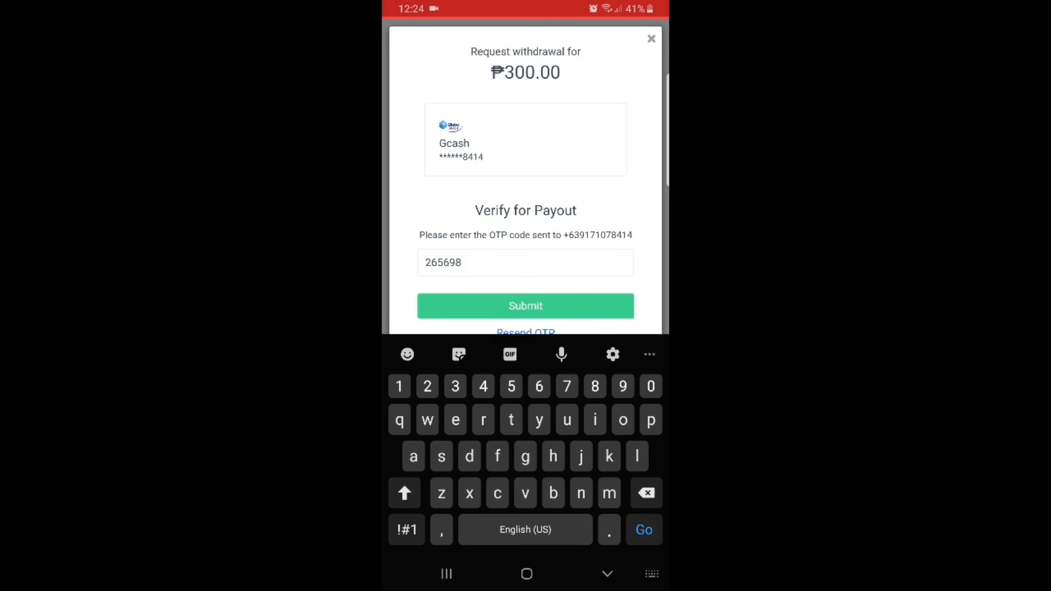
click(525, 306)
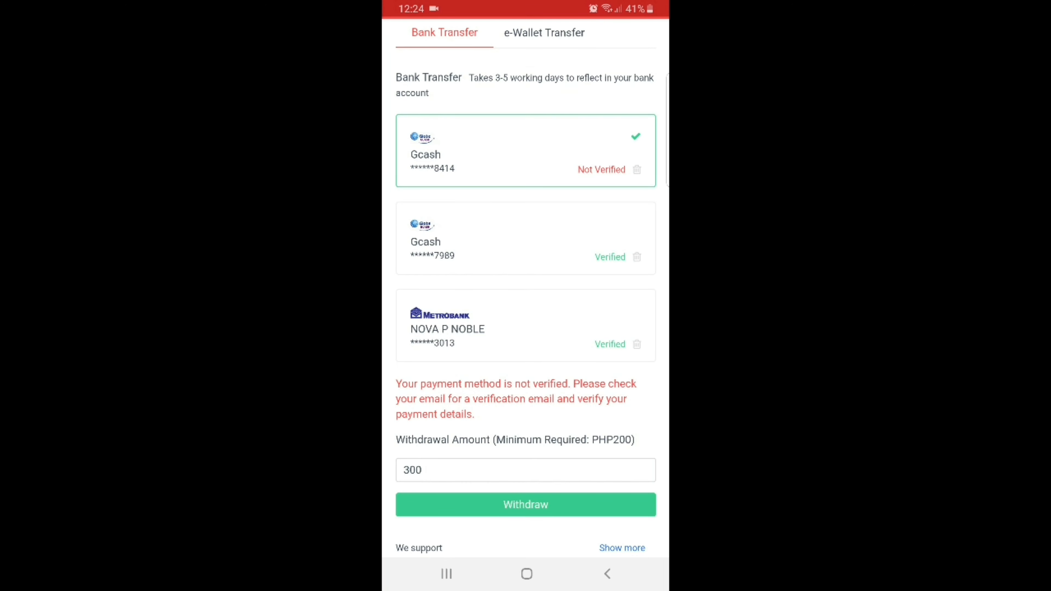
click(527, 574)
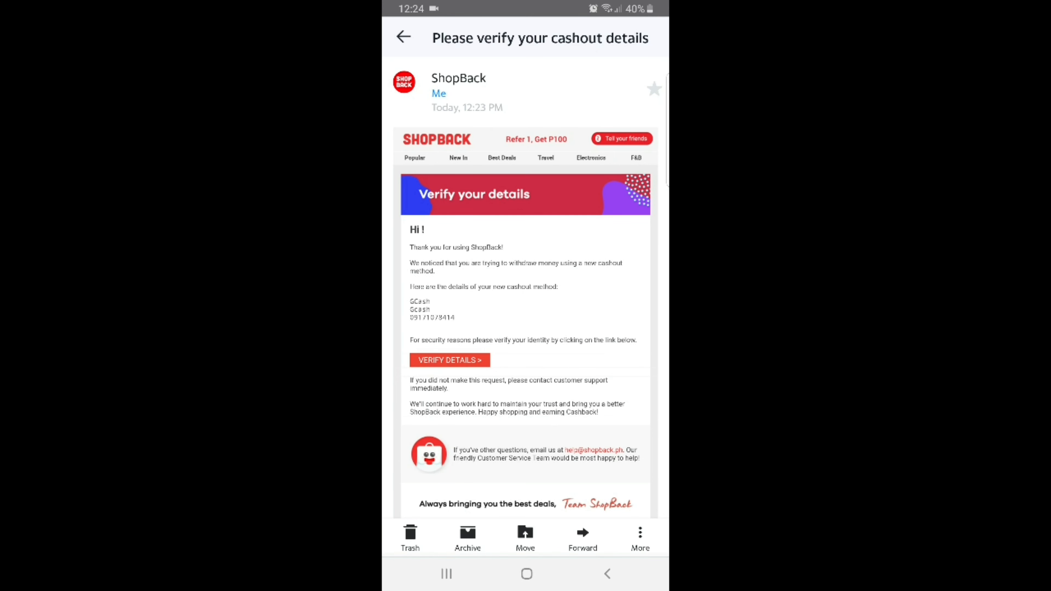
click(449, 360)
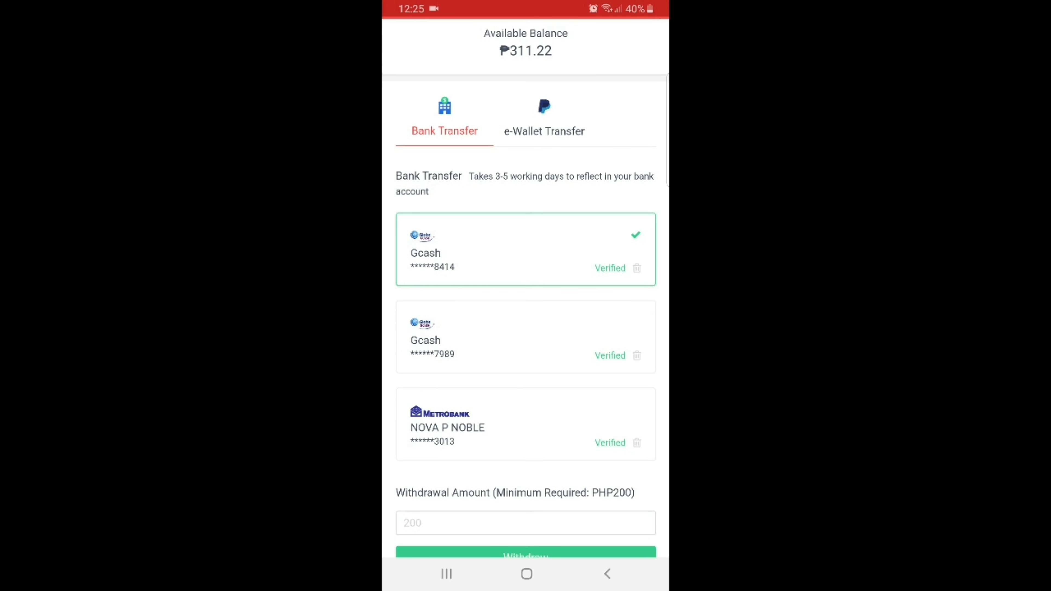
Step: Submit a ₱300 withdrawal request to the verified GCash account ending 8414
click(525, 523)
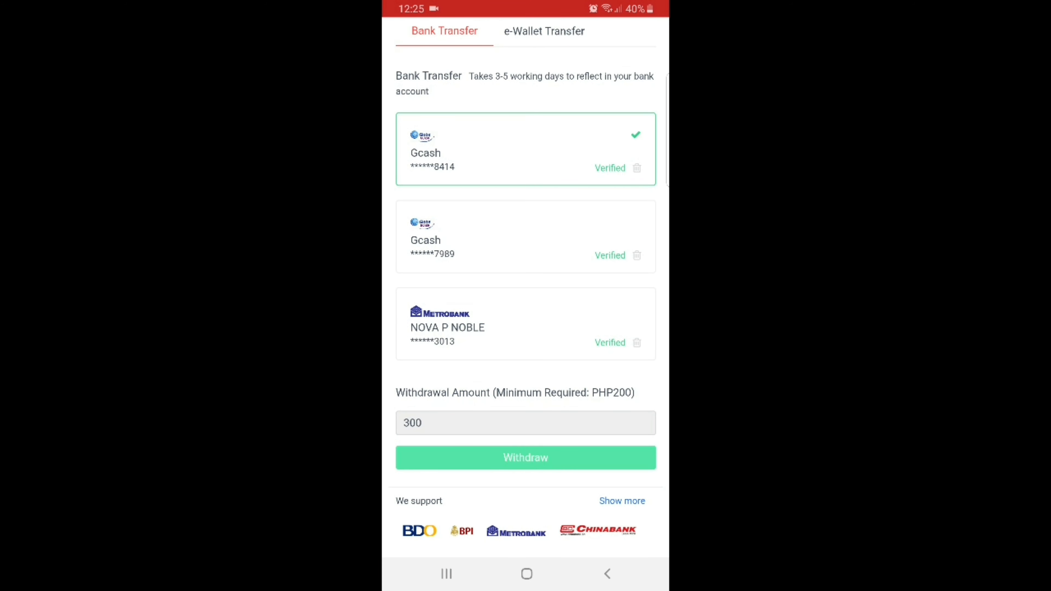
click(525, 457)
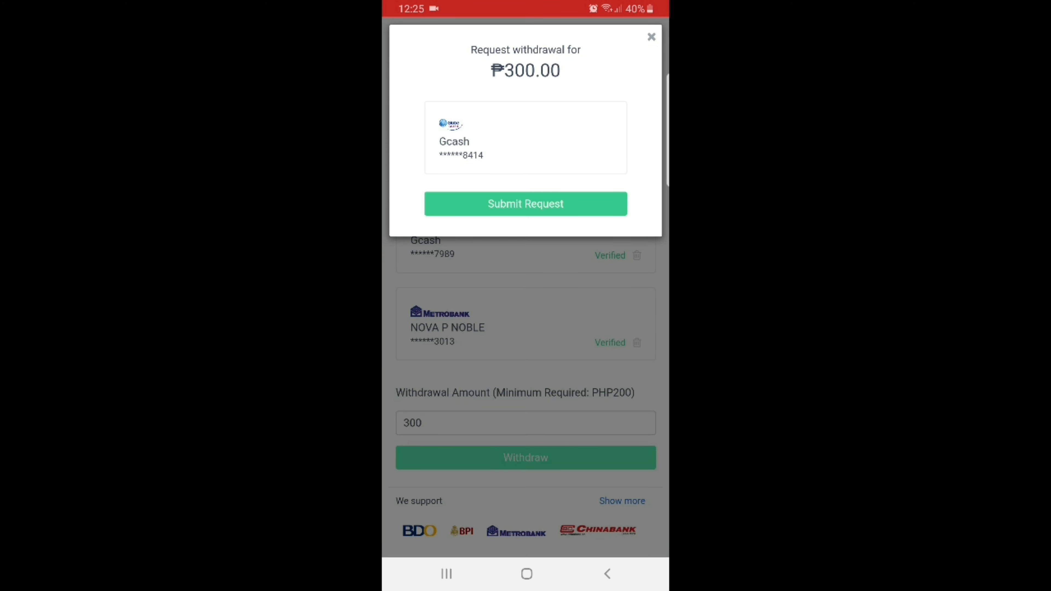
click(525, 203)
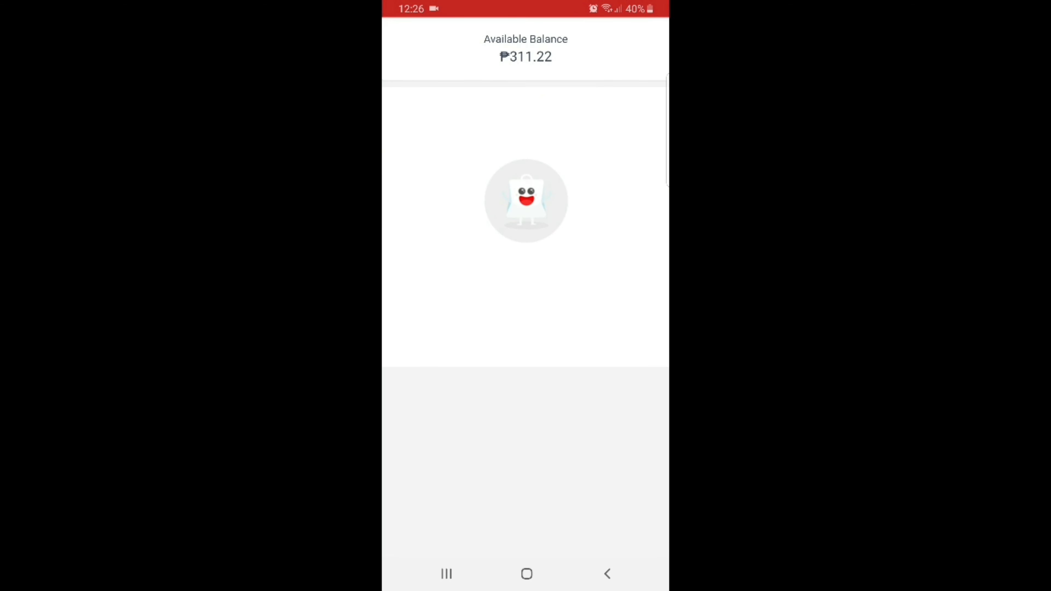
Step: Check ShopBack's 'Your Cashout is on its way!' email in Yahoo Mail
click(525, 574)
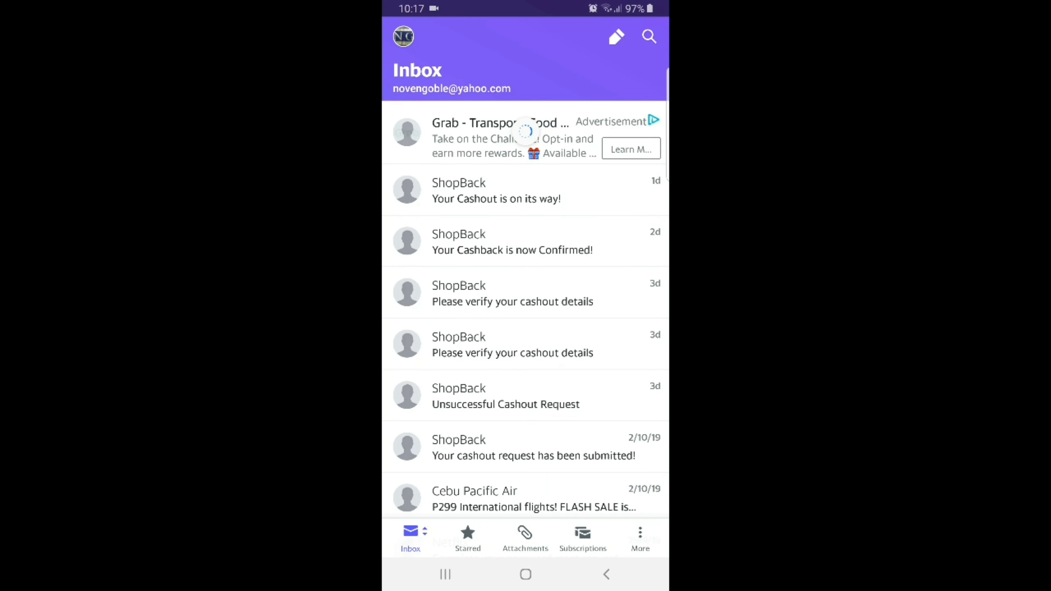
click(496, 191)
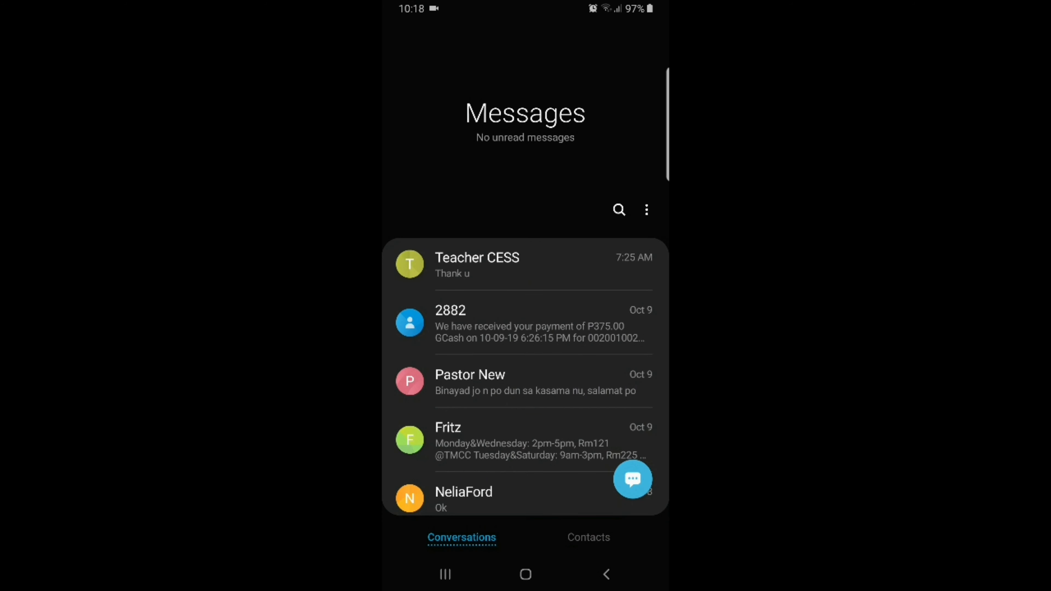
Step: Check the GCash payout text, then relaunch ShopBack from the Shopping folder
click(450, 324)
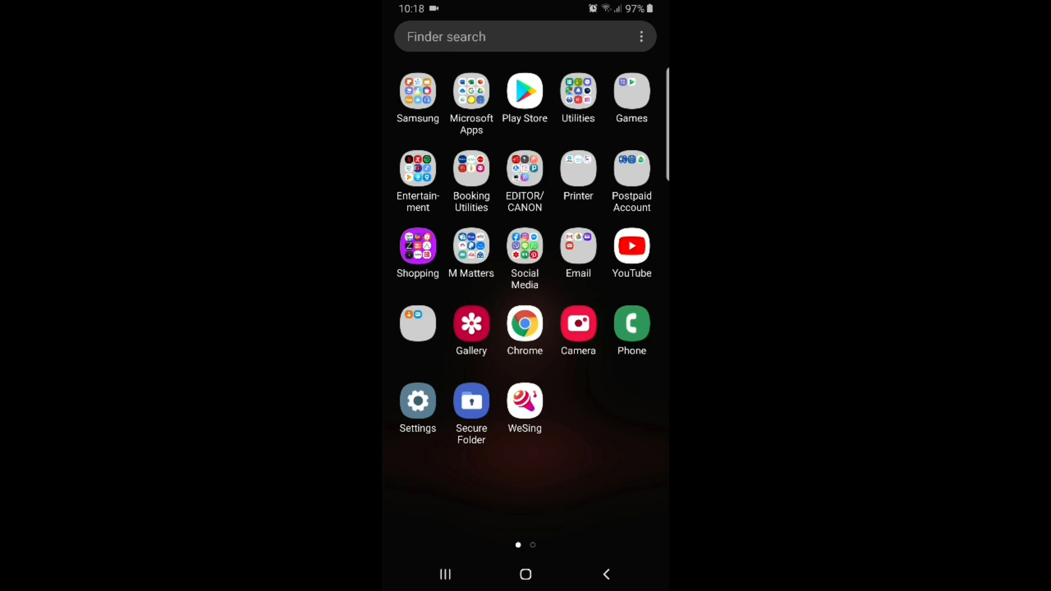
click(418, 245)
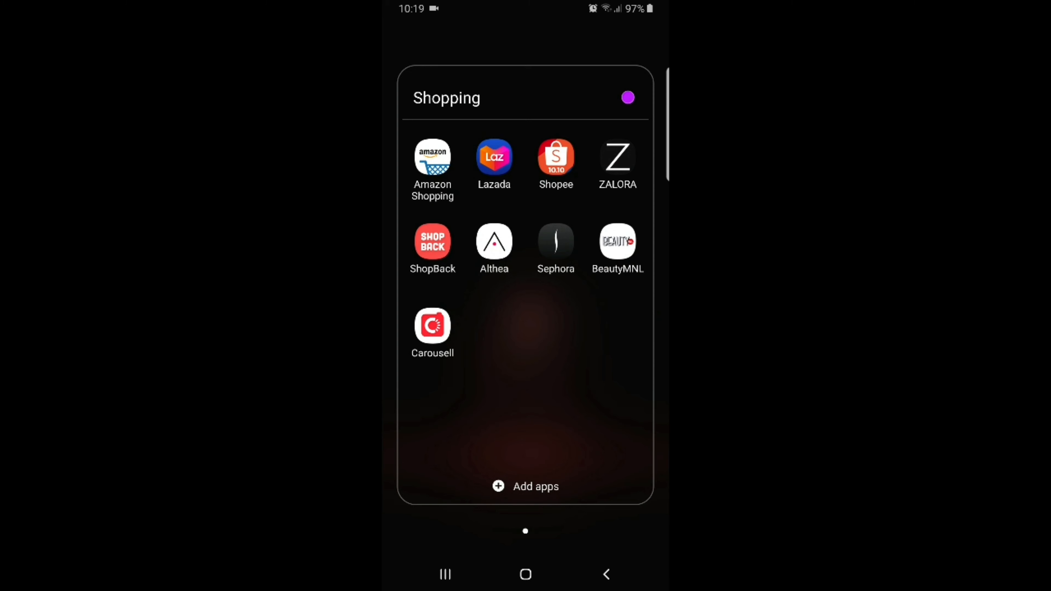
click(433, 239)
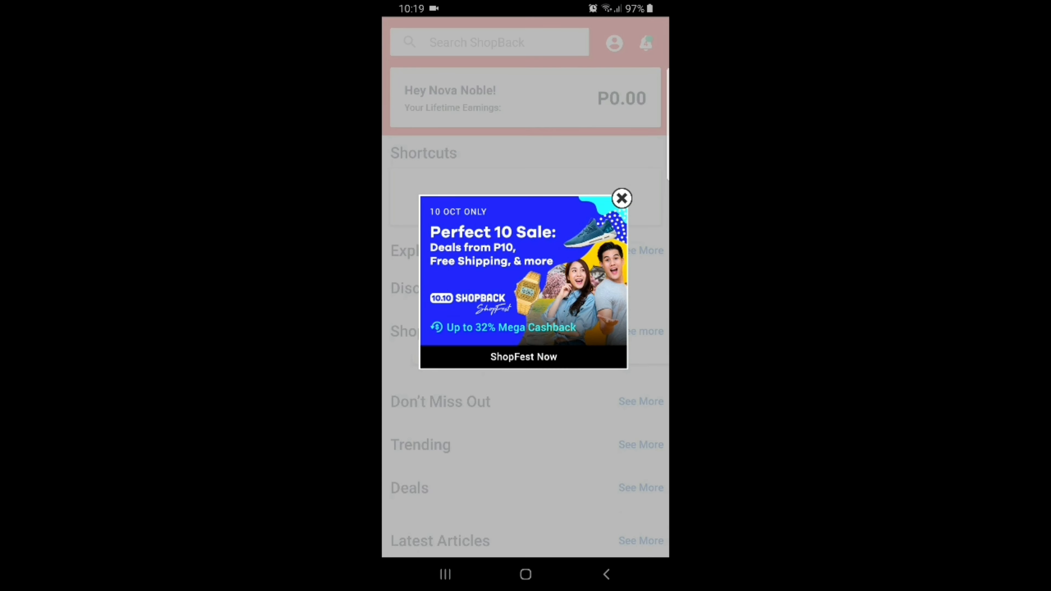
Step: Dismiss the Perfect 10 Sale popup to reveal lifetime earnings of ₱1,824.87
click(621, 198)
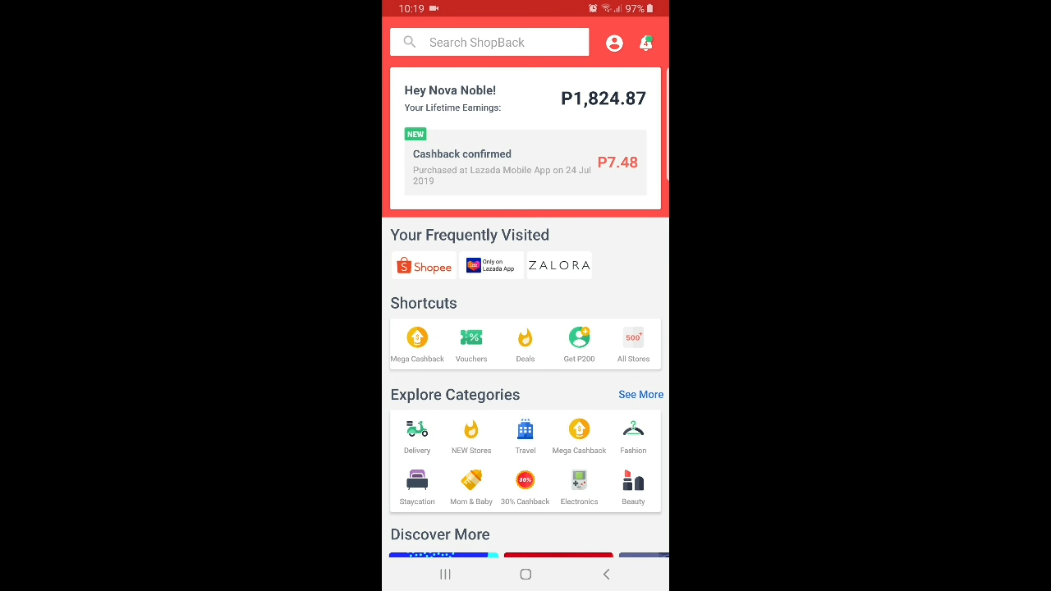
Step: Review Cashback Activity and expand the ₱3.98 Shopee App pending entry, validated until 17 Jan 2020
click(615, 42)
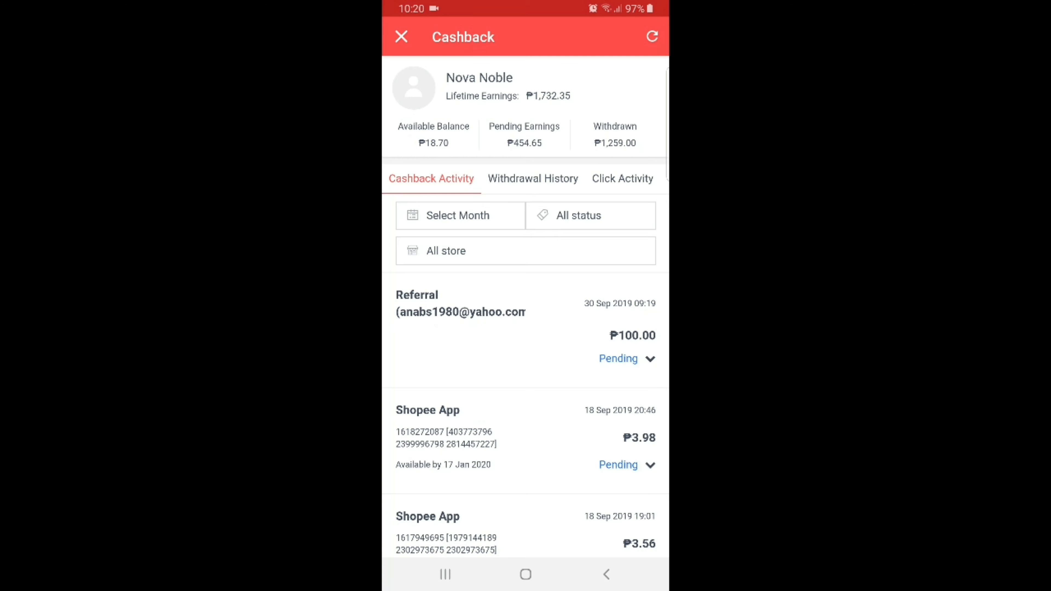
scroll(down, 3)
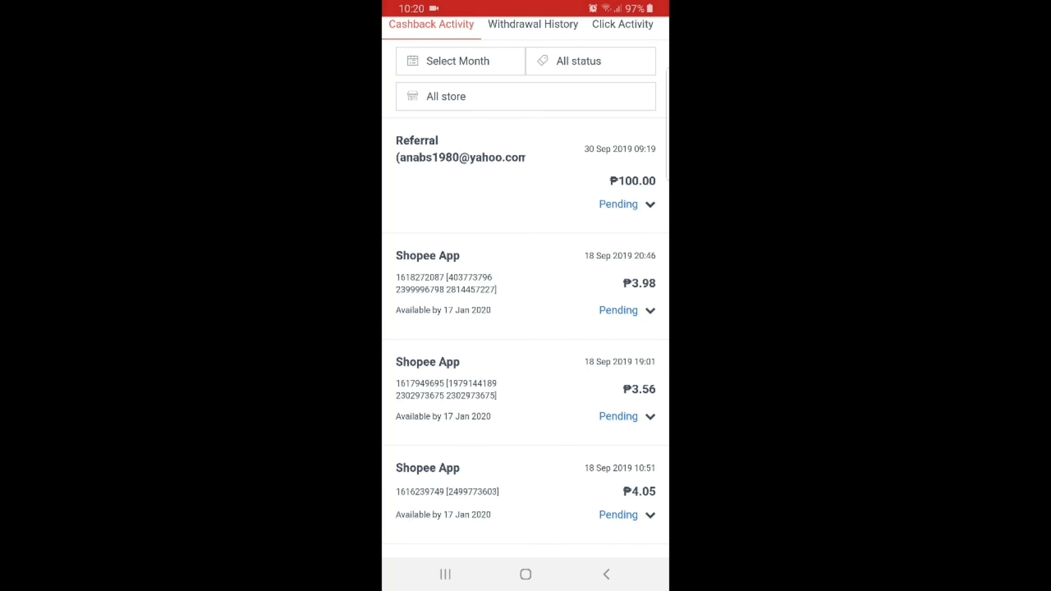
scroll(down, 3)
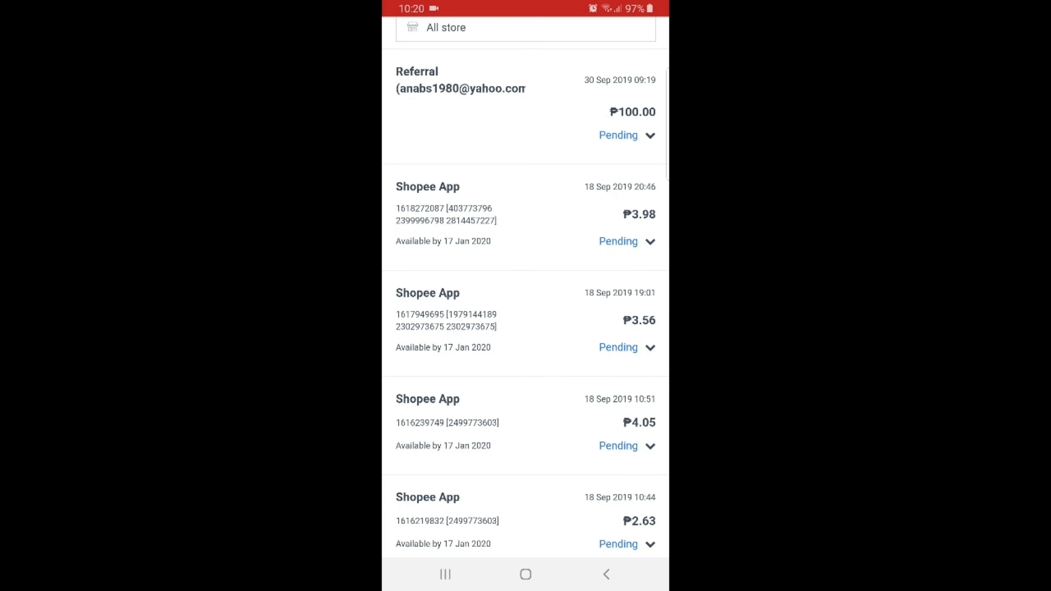
click(626, 241)
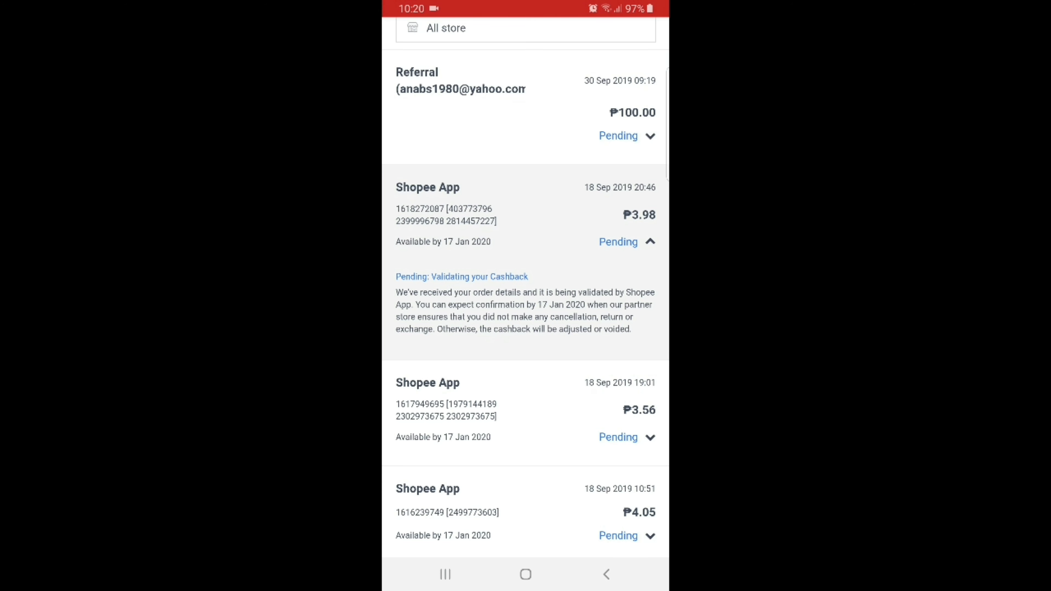
scroll(down, 3)
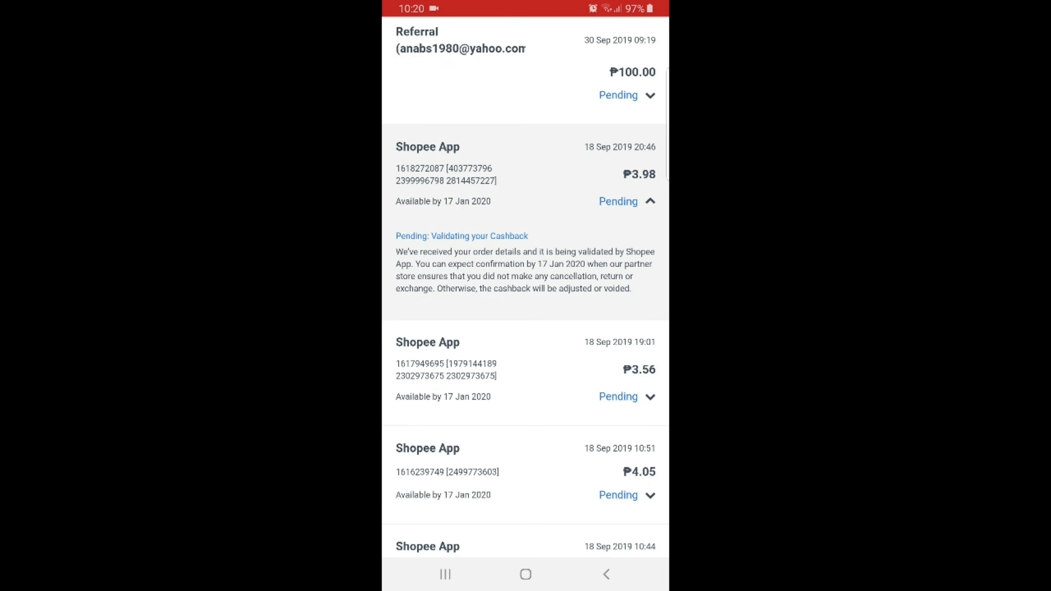
click(552, 531)
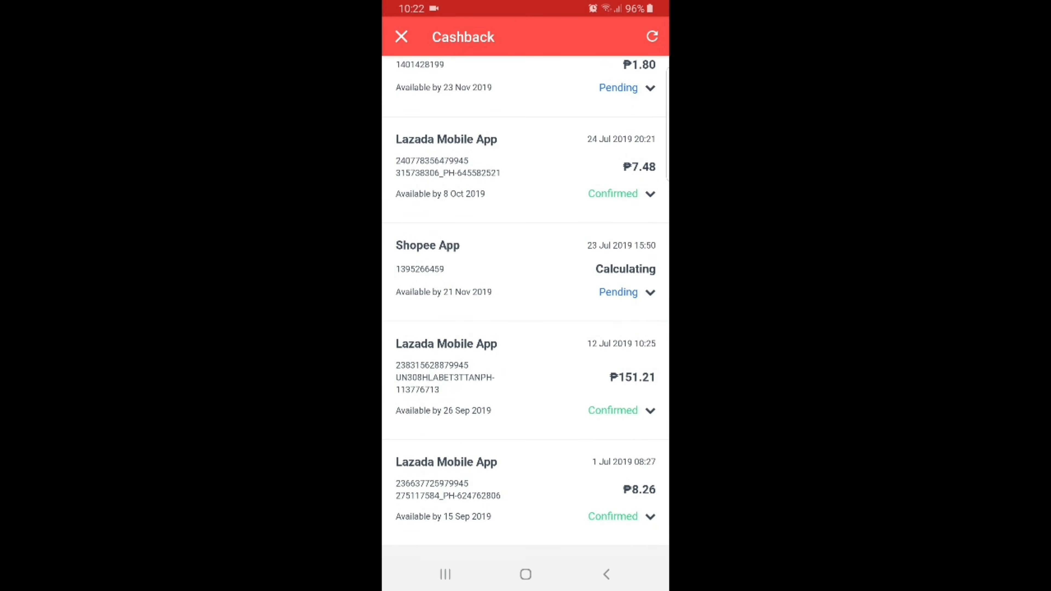
Step: Expand the July ₱100 referral entry to review its bonus conditions, two of three met
scroll(down, 3)
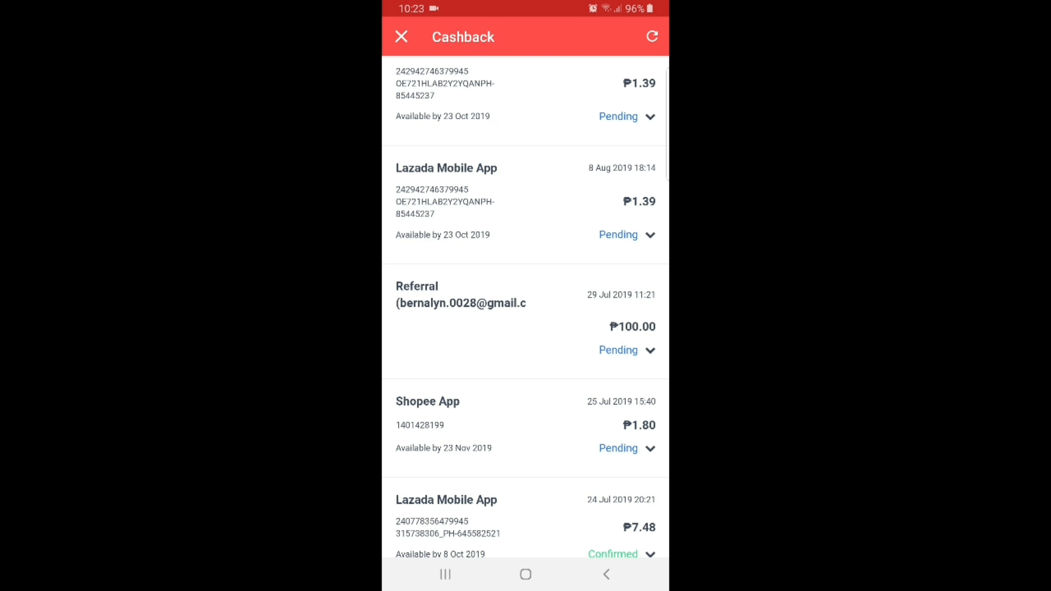
click(626, 350)
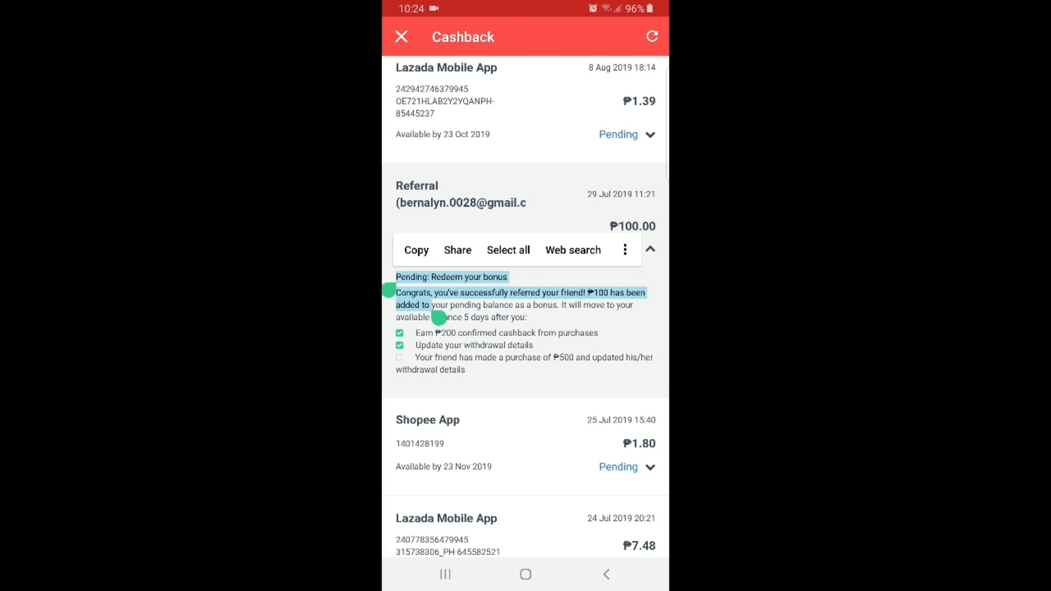
click(401, 37)
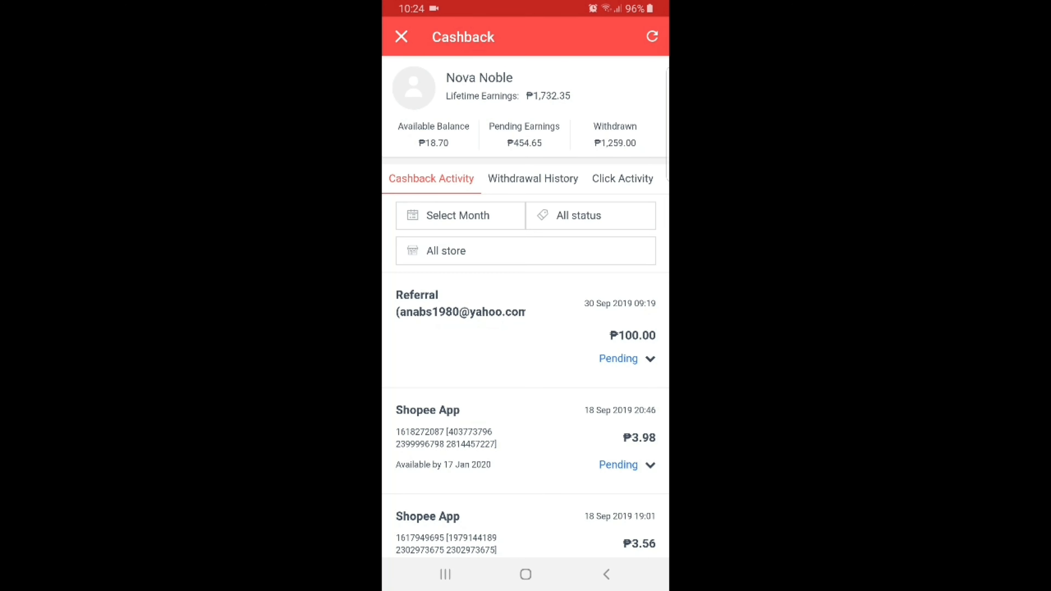
Step: Check the ₱3.98 Shopee App pending entry's explanation and collapse it again
scroll(down, 3)
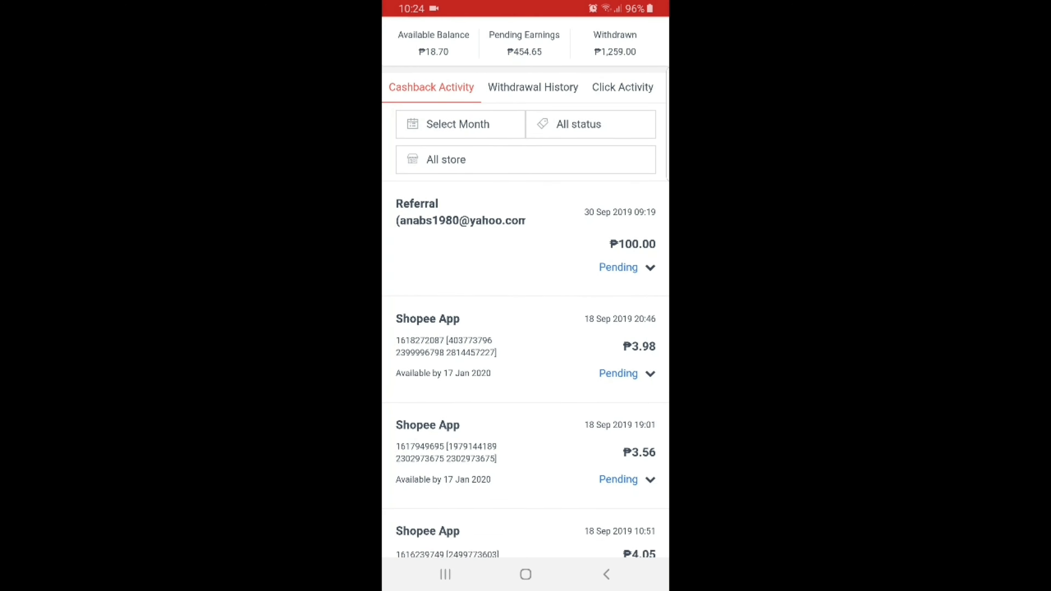
scroll(down, 3)
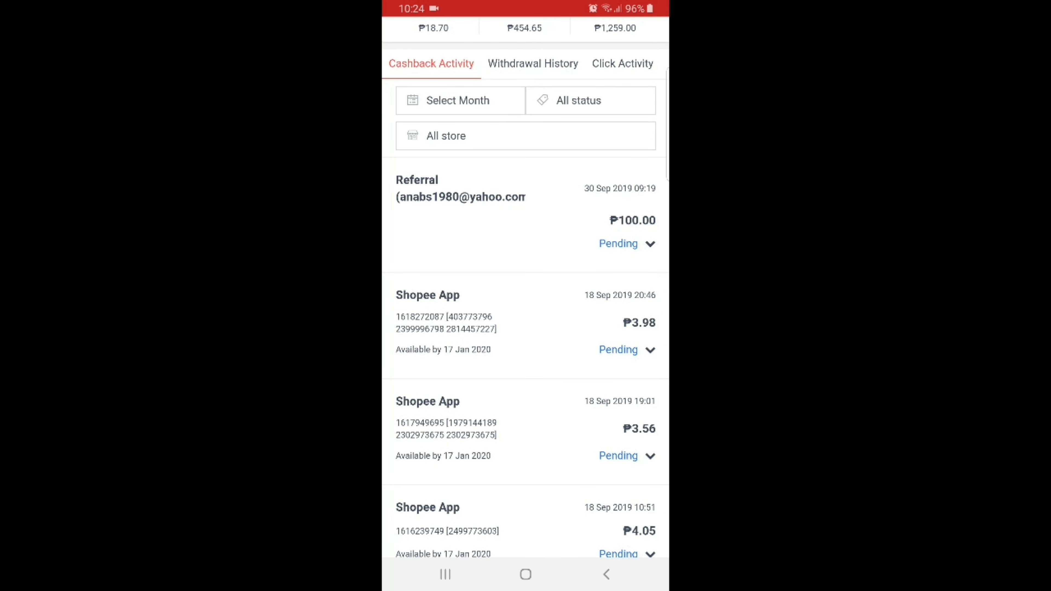
click(627, 349)
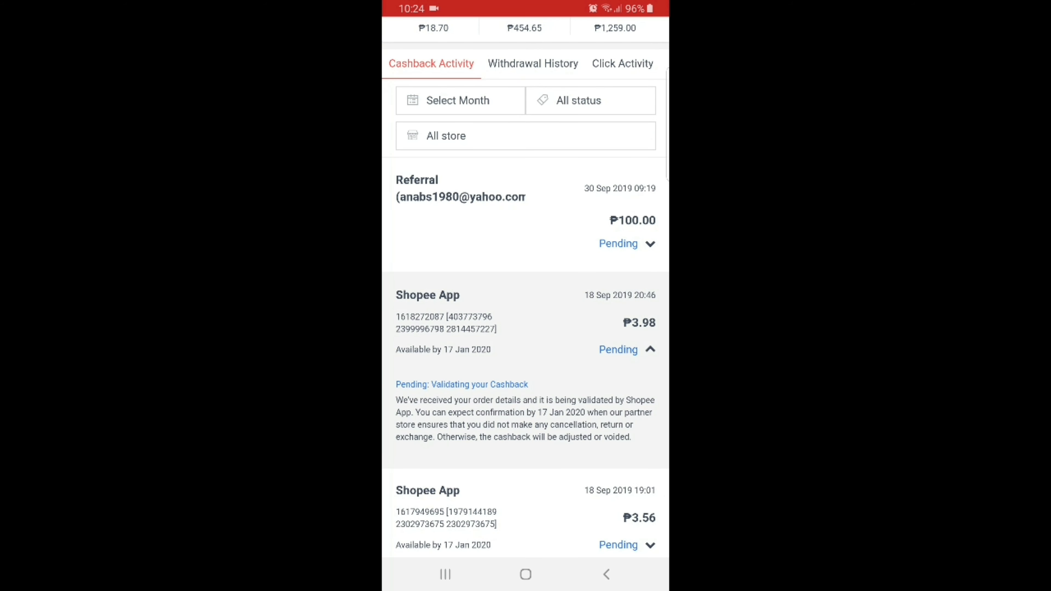
click(627, 350)
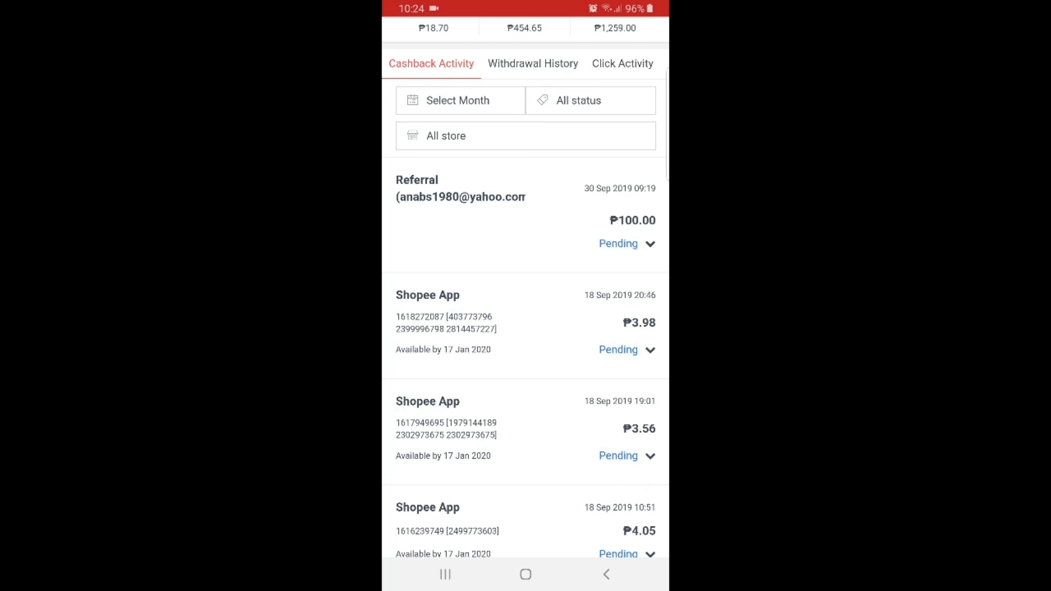
scroll(down, 3)
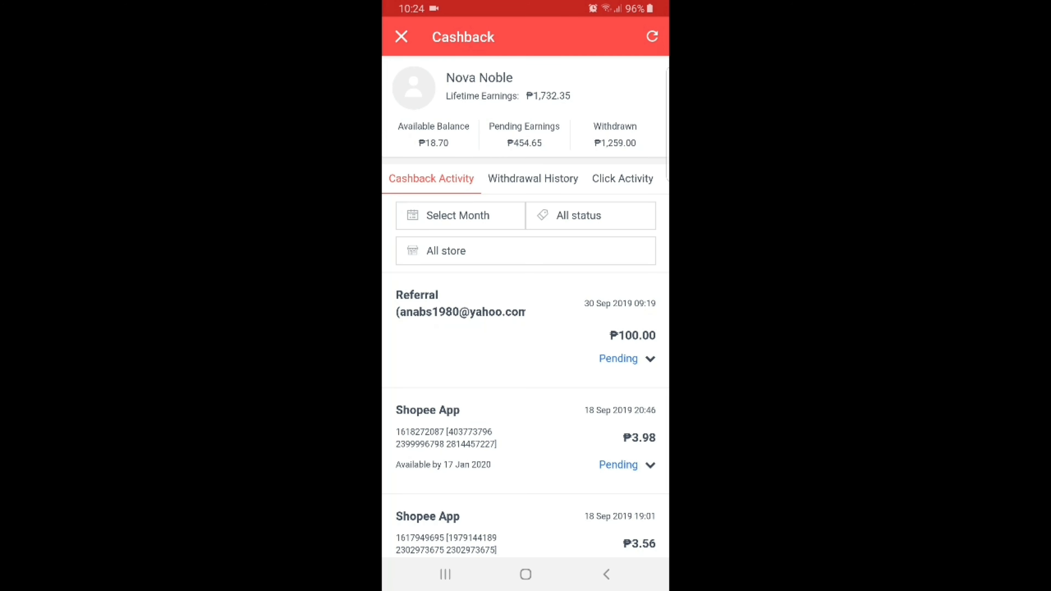
Step: Review withdrawal history showing ₱300 to GCash processing, then return to the home screen
click(532, 179)
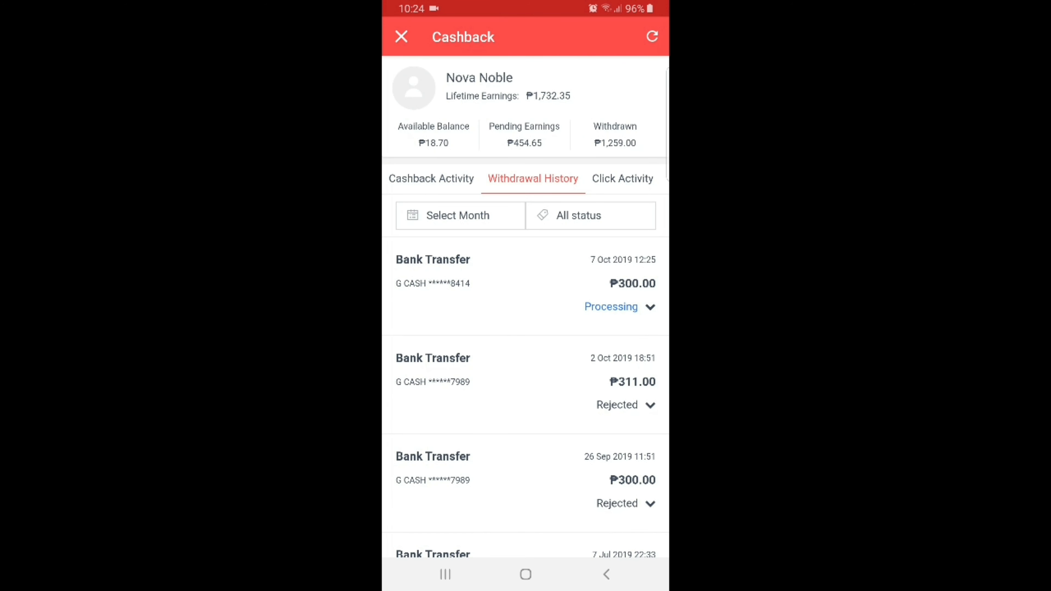
click(401, 36)
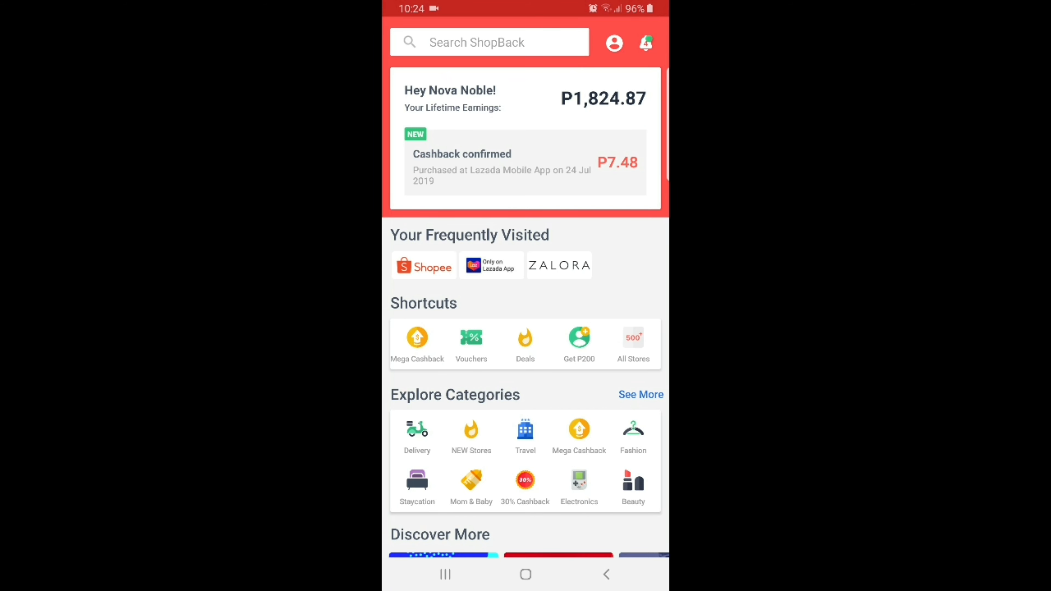
Step: View the account page, browse the Help Center support FAQs and return to the account page
click(613, 43)
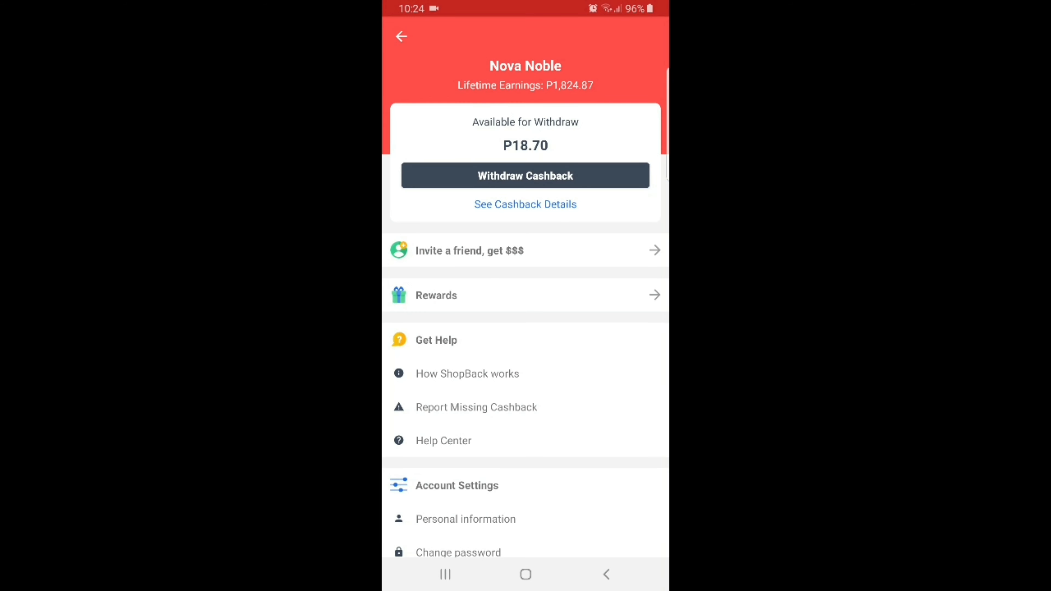
scroll(down, 3)
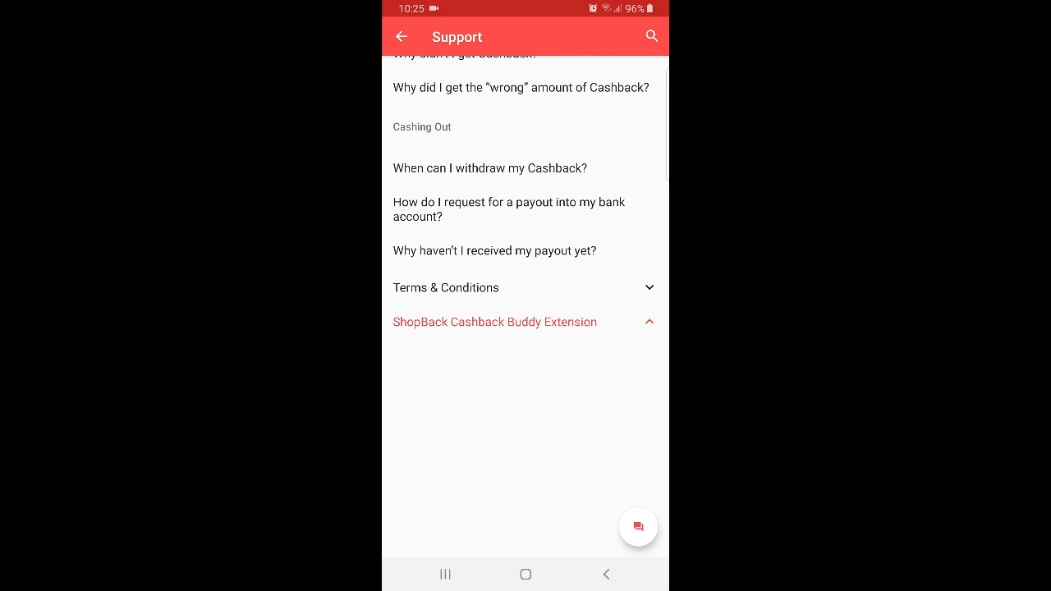
scroll(down, 3)
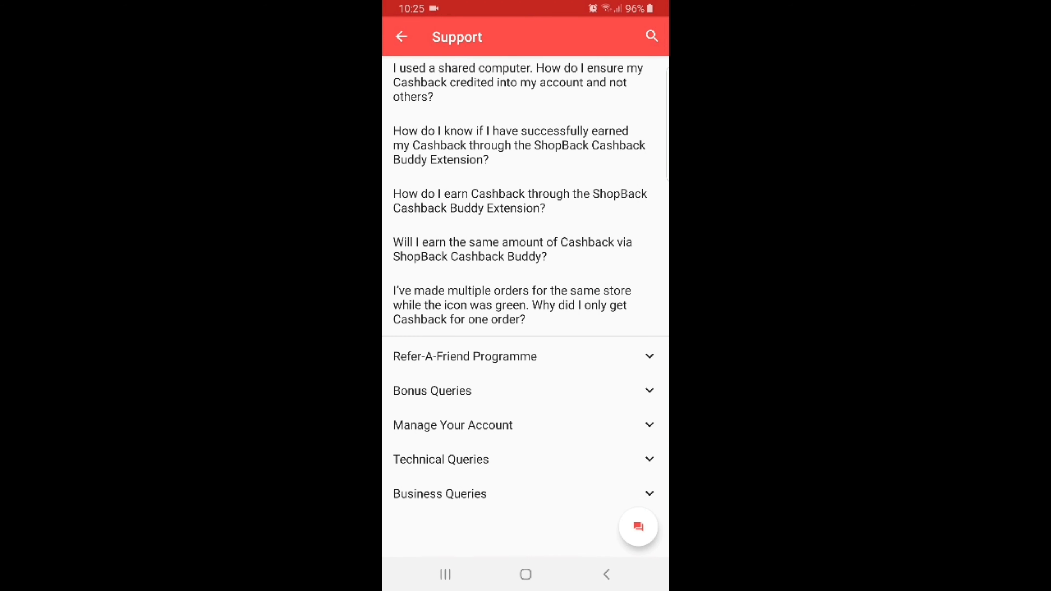
click(401, 36)
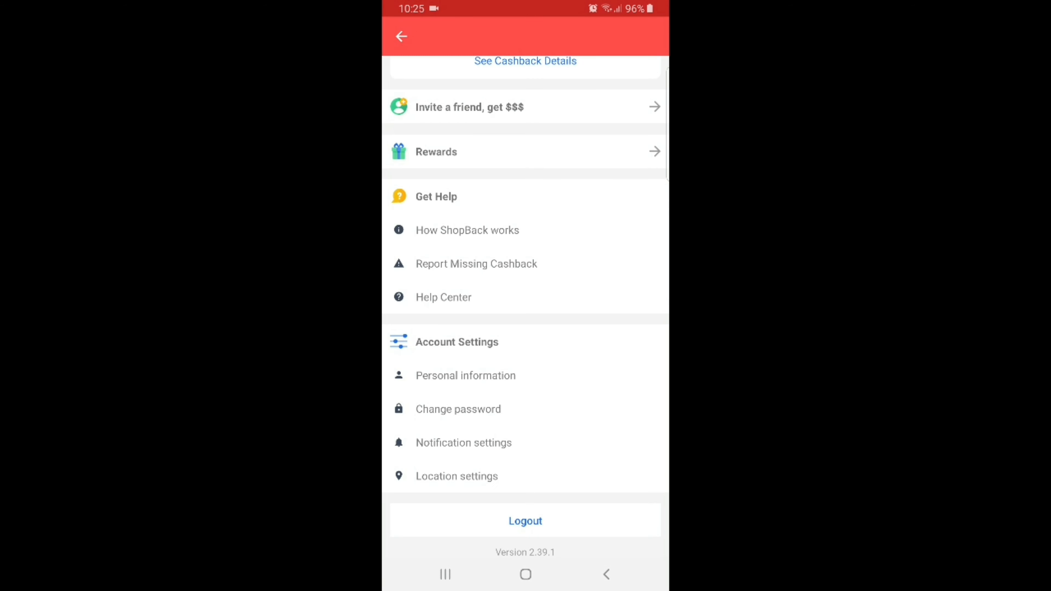